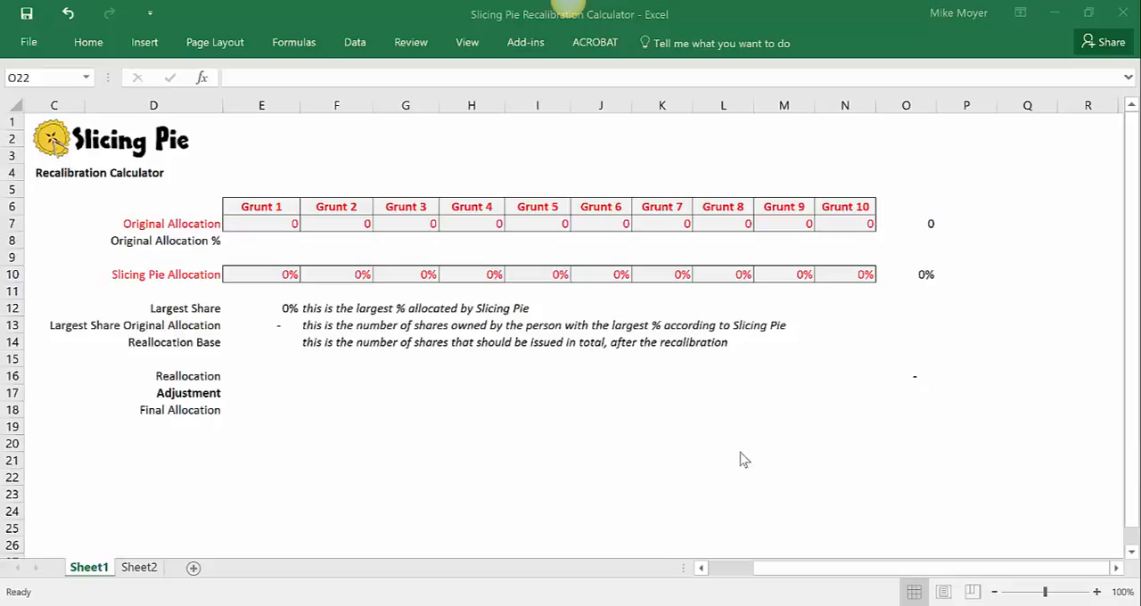
mouse_move(467, 364)
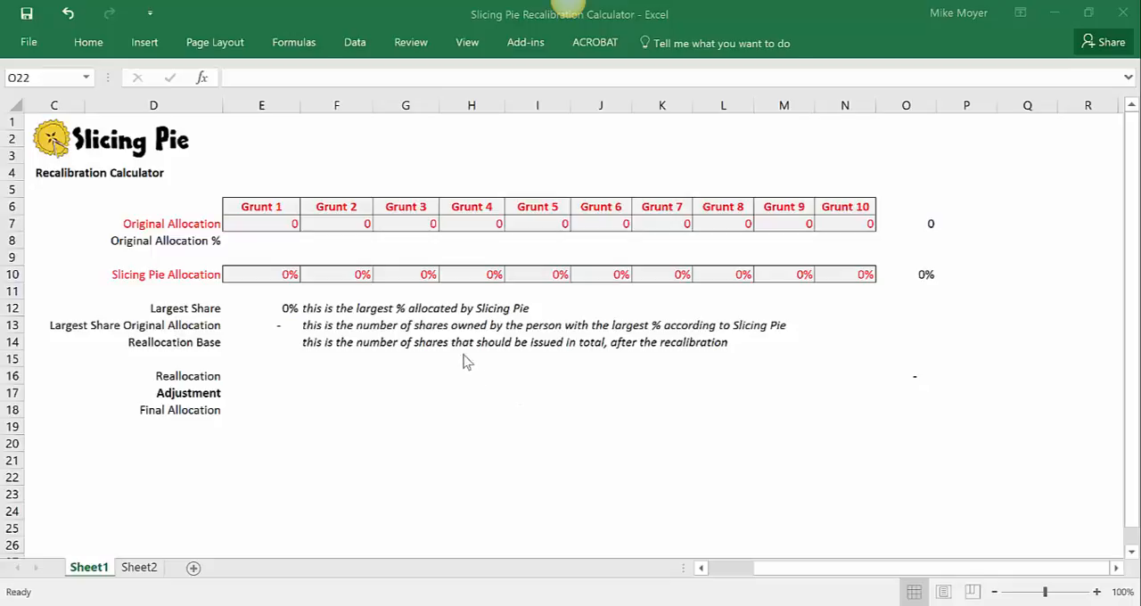
mouse_move(412, 234)
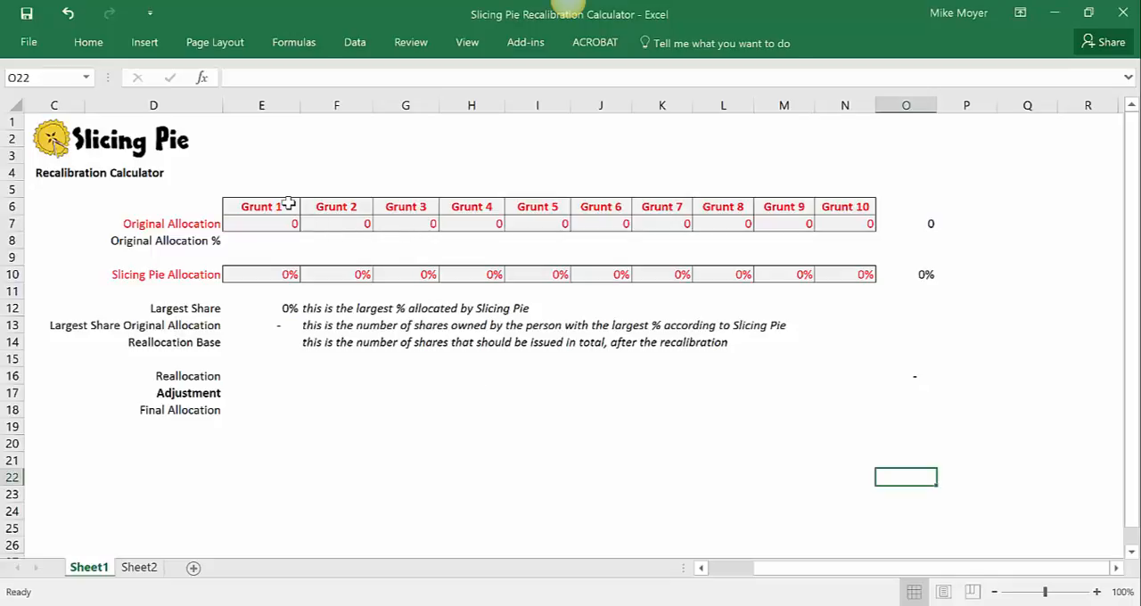
Step: Enter the participant names Mike, Sam, Jim and Anne in the four Grunt header cells
text(Mike)
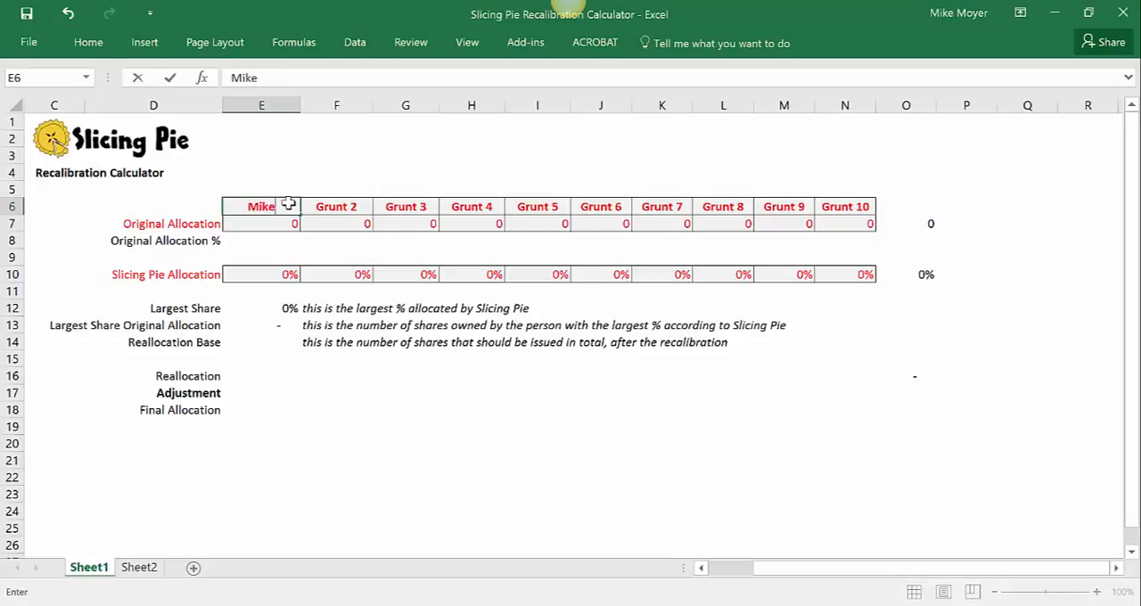
text(Sam)
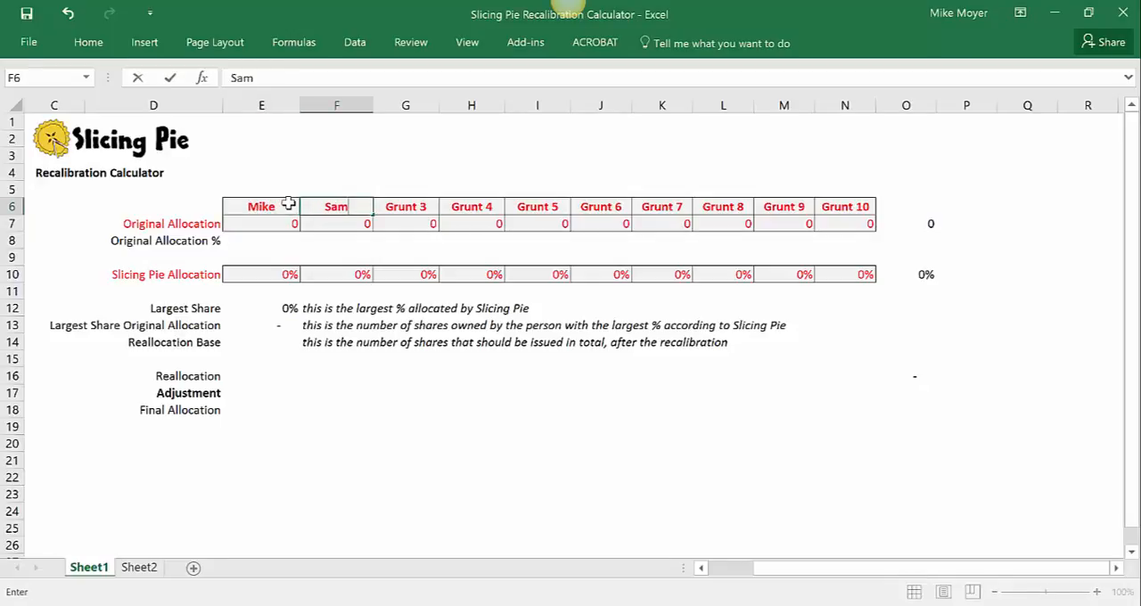
click(406, 206)
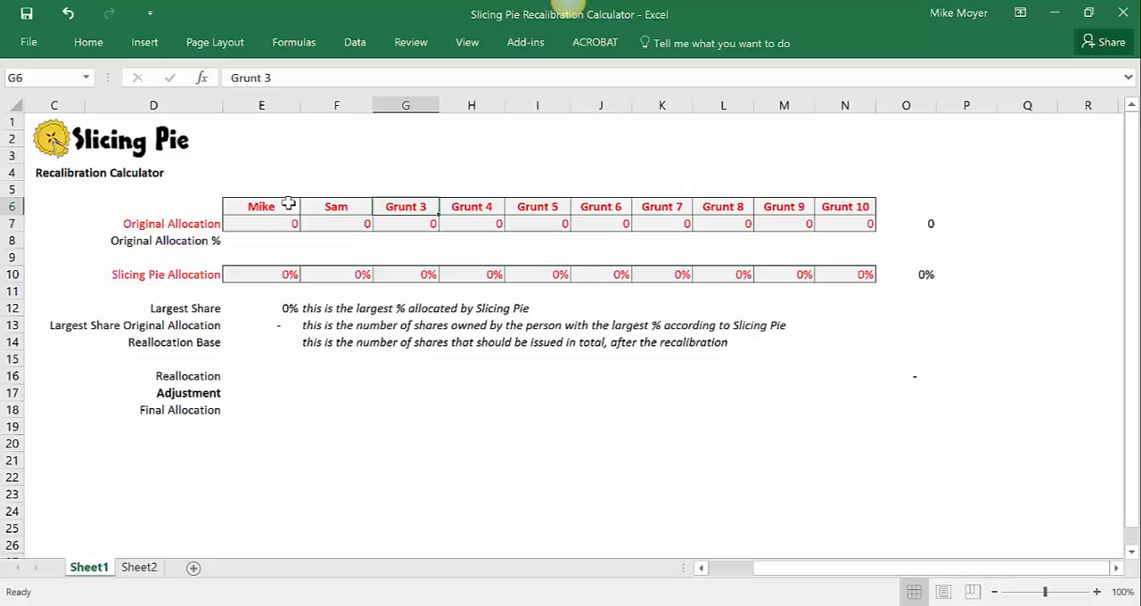
text(Jim)
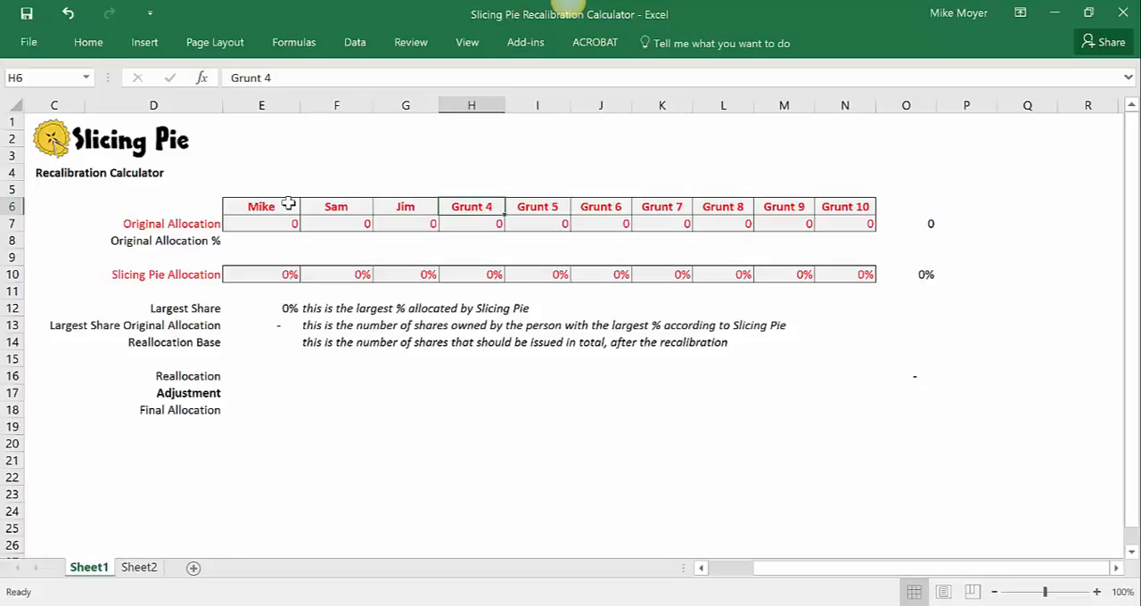
text(Anne)
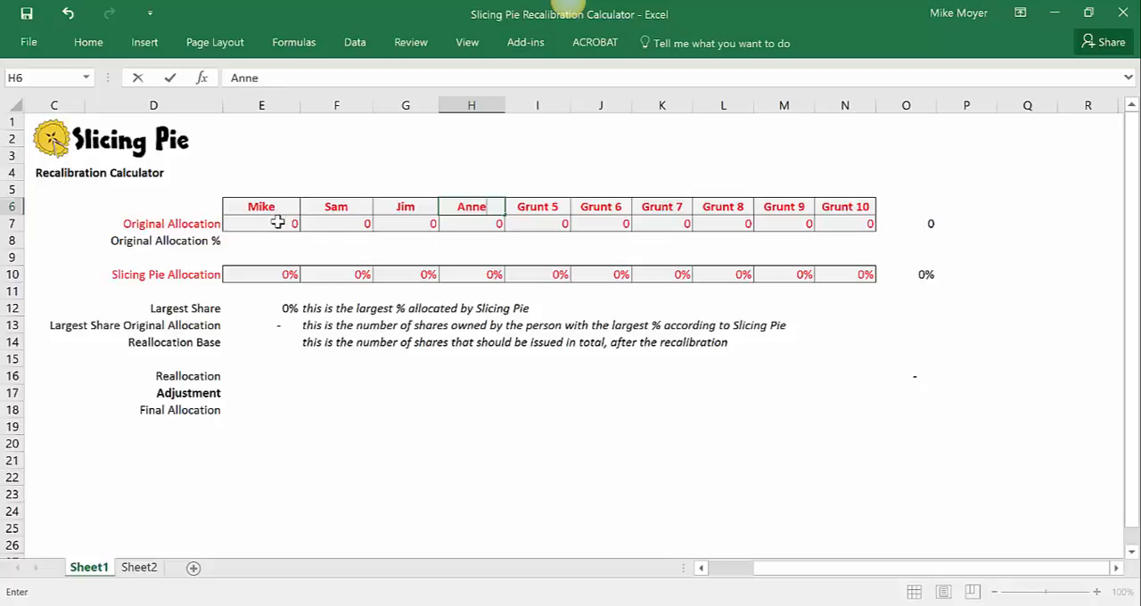
Step: Enter an original allocation of 10,000 shares for each of the four participants
click(260, 223)
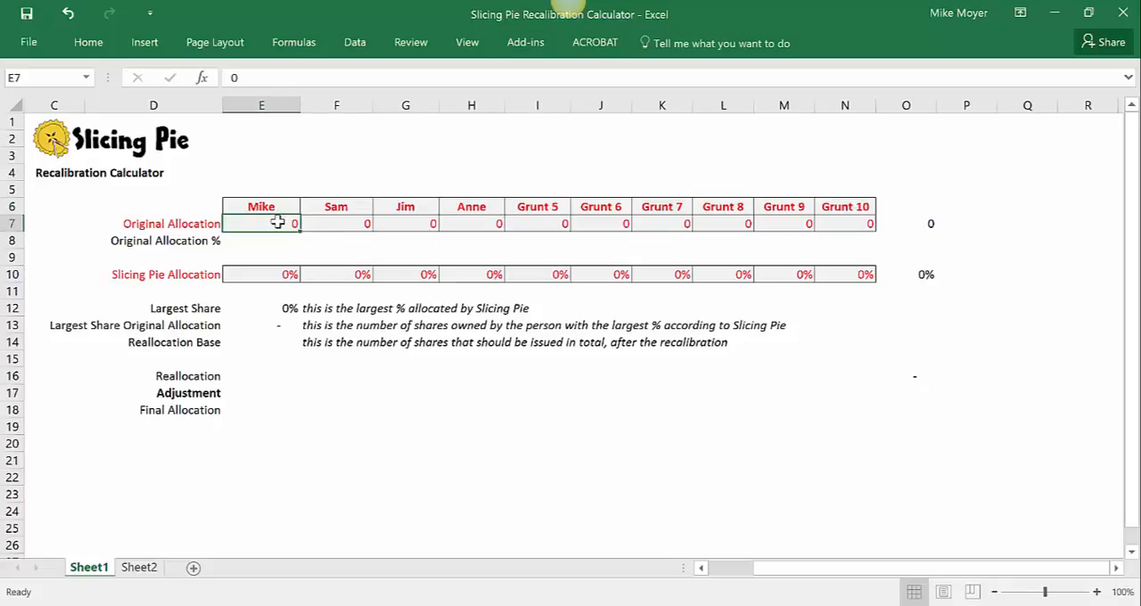
text(1)
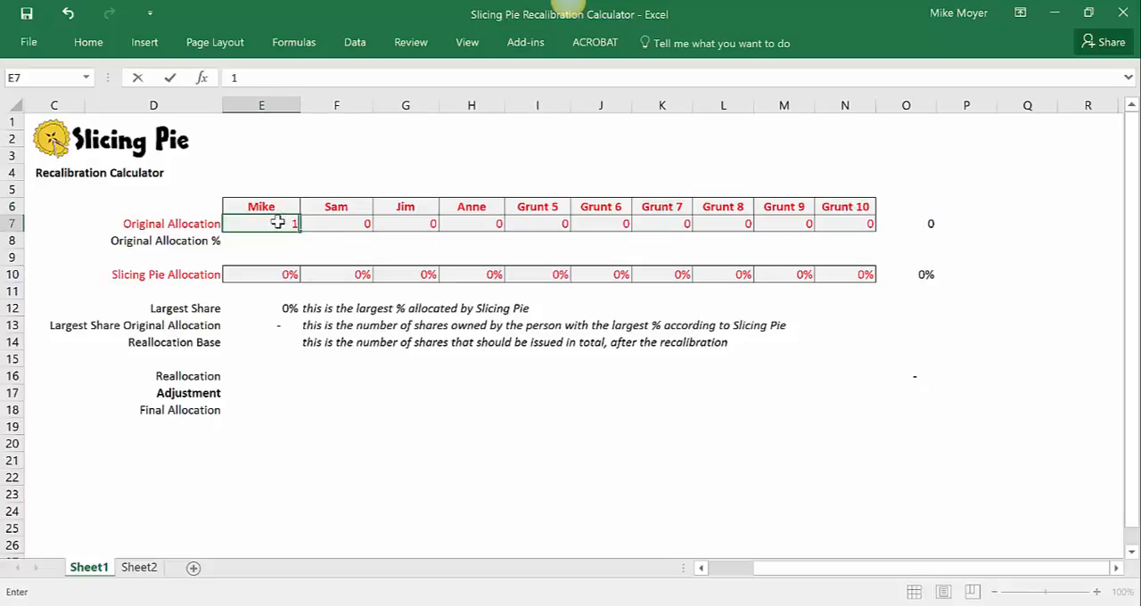
text(0000)
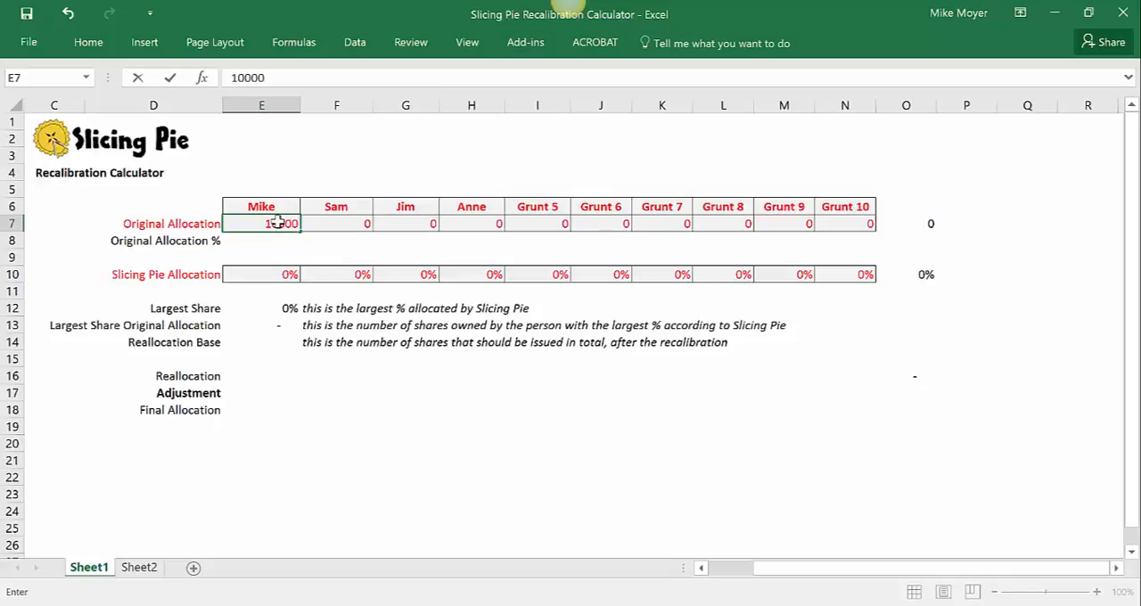
text(10000)
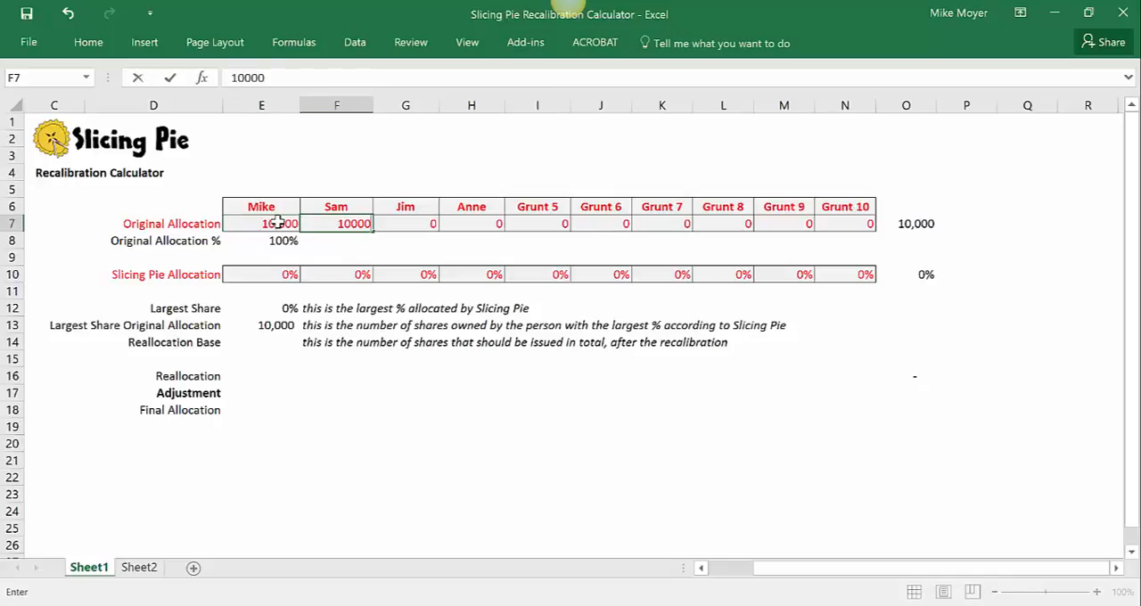
text(1000)
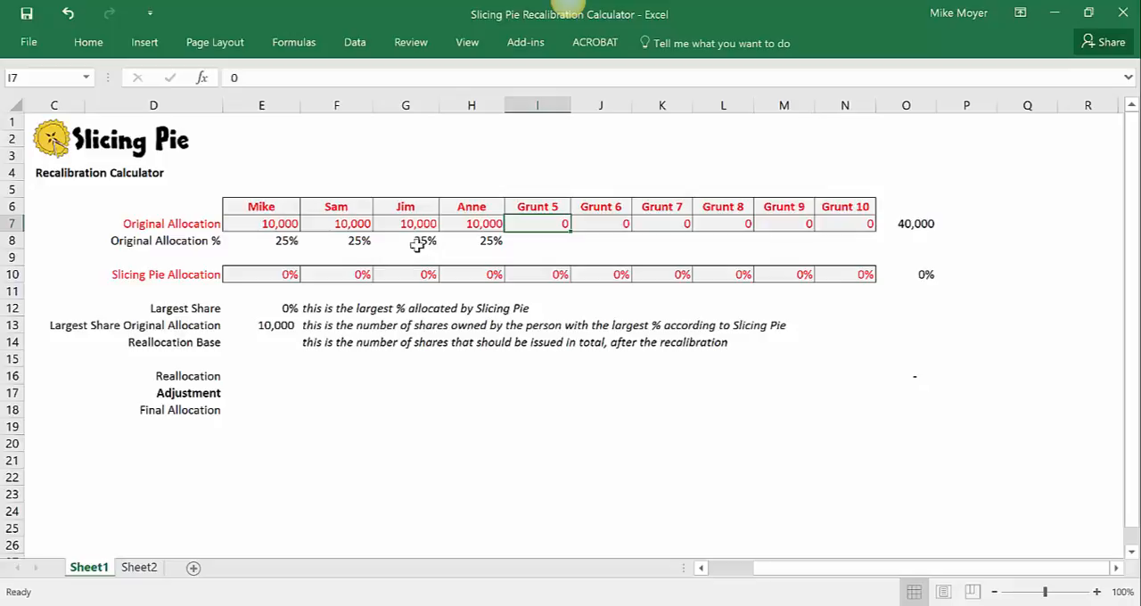
Step: Enter Slicing Pie allocations of 10%, 25%, 44% and 21% for Mike, Sam, Jim and Anne
click(260, 275)
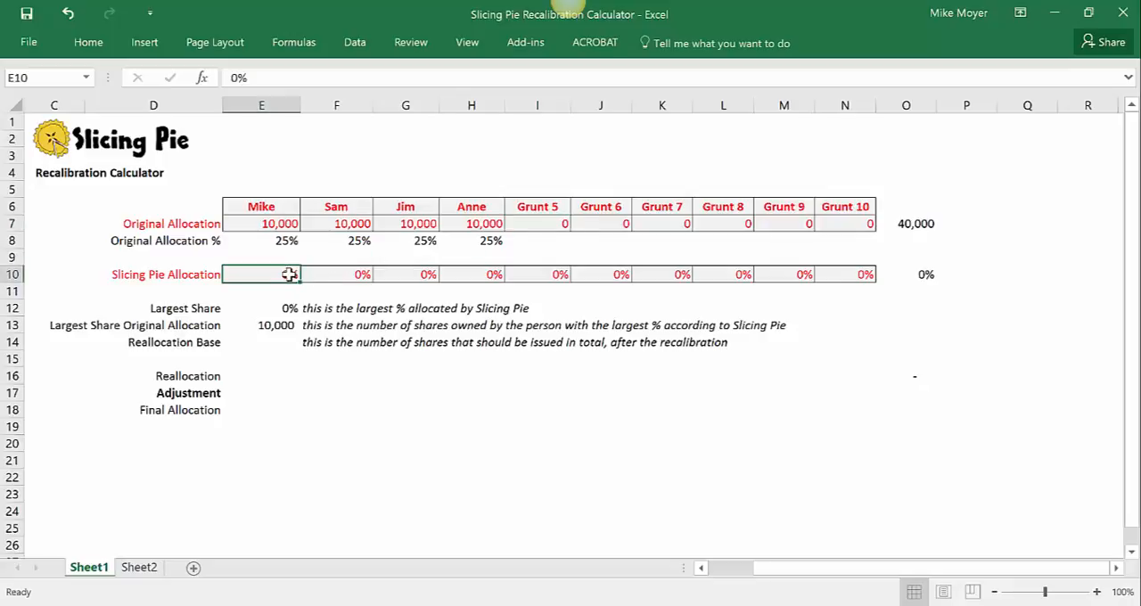
text(10%)
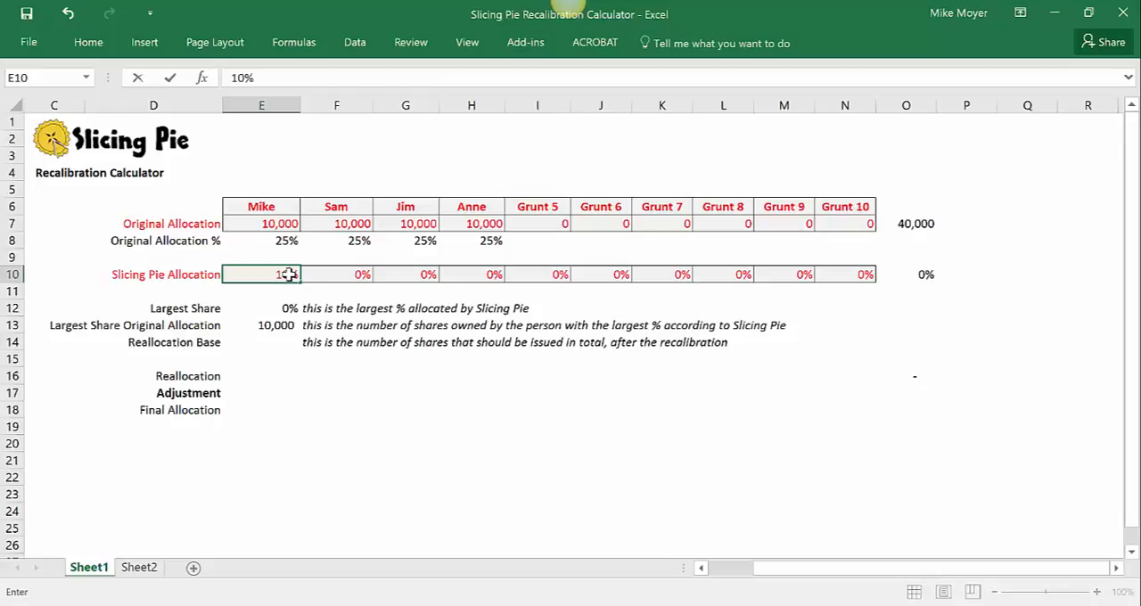
text(25%)
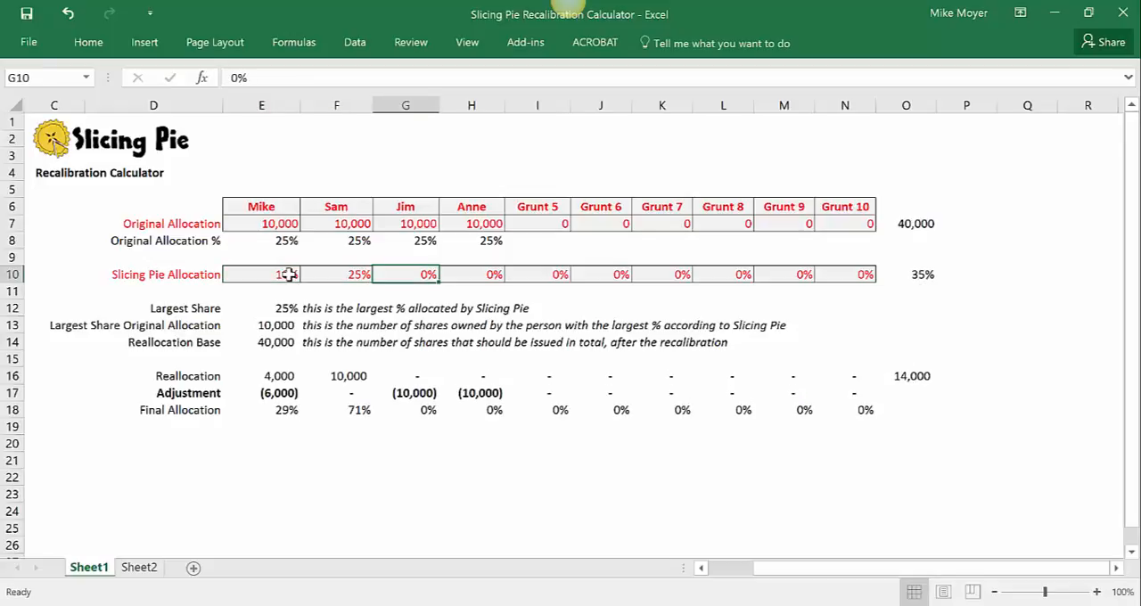
text(44%)
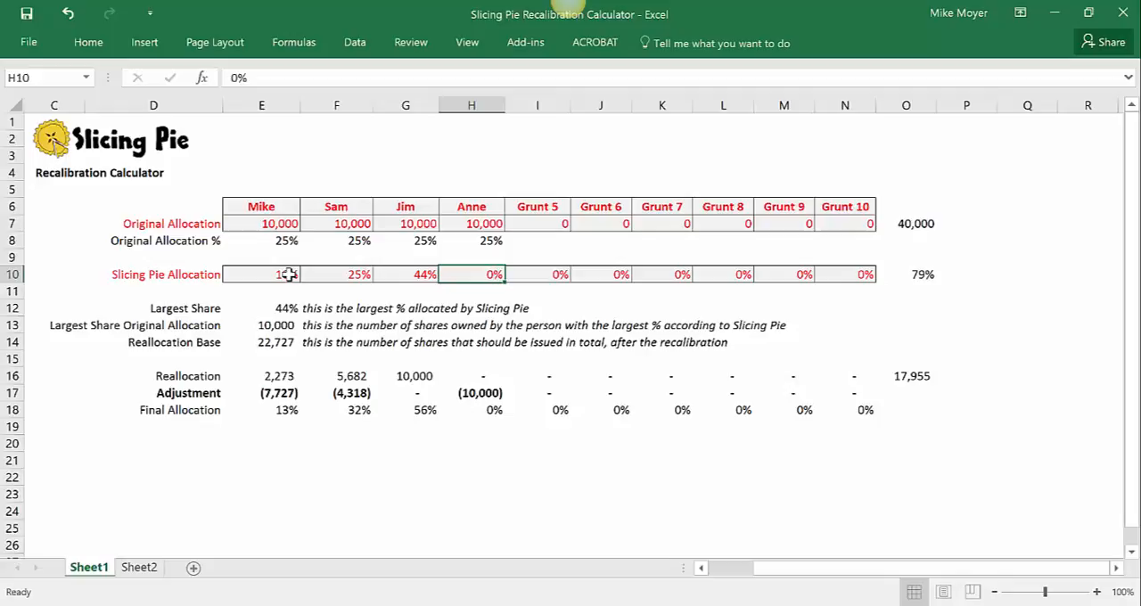
text(21%)
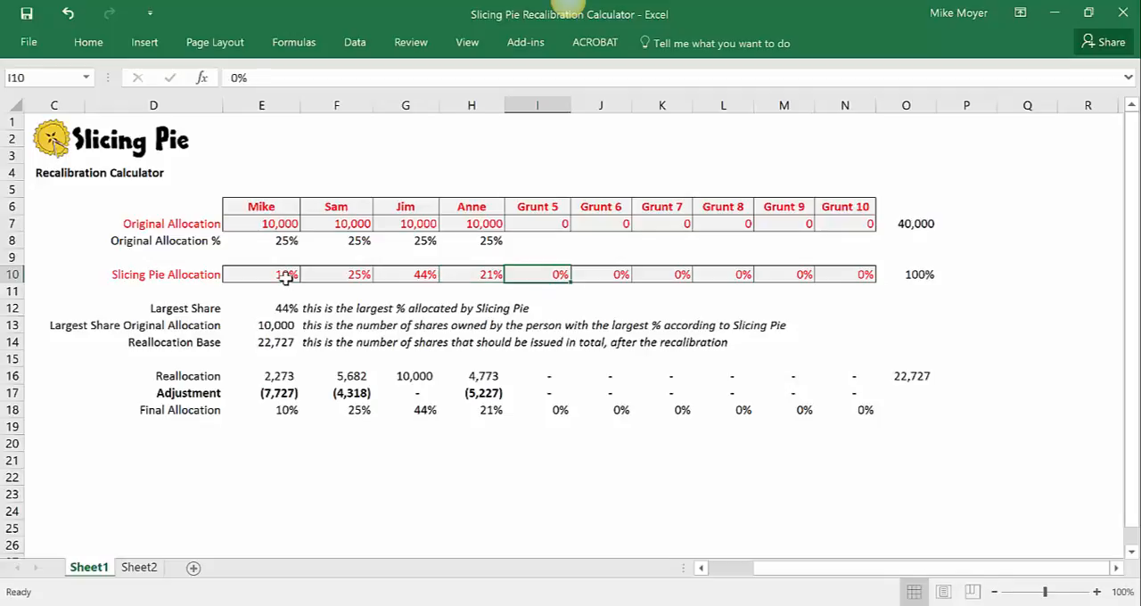
mouse_move(214, 323)
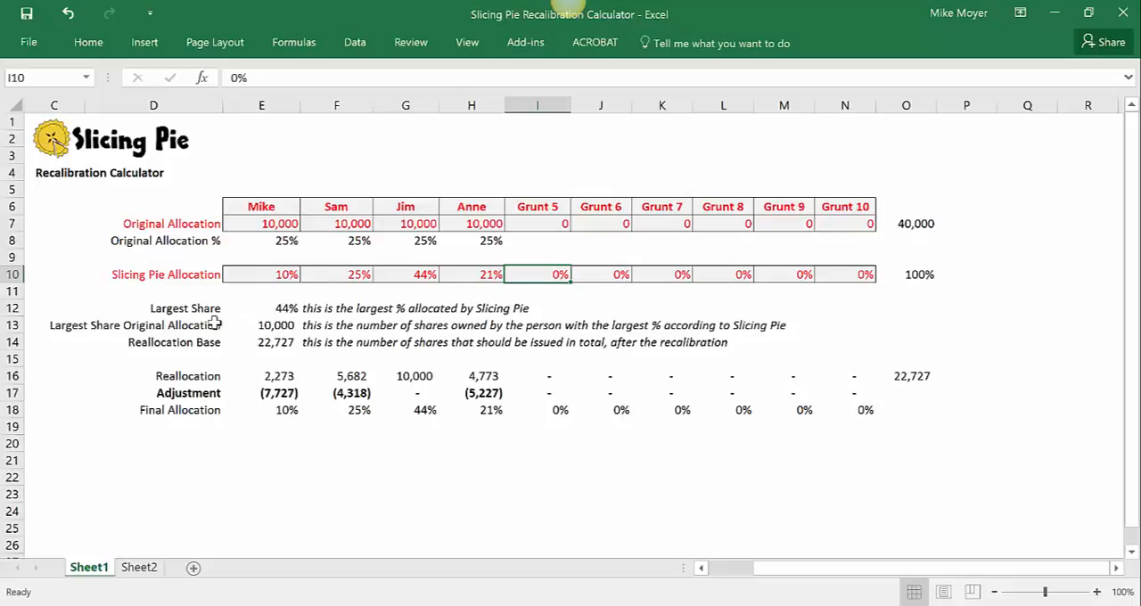
mouse_move(266, 316)
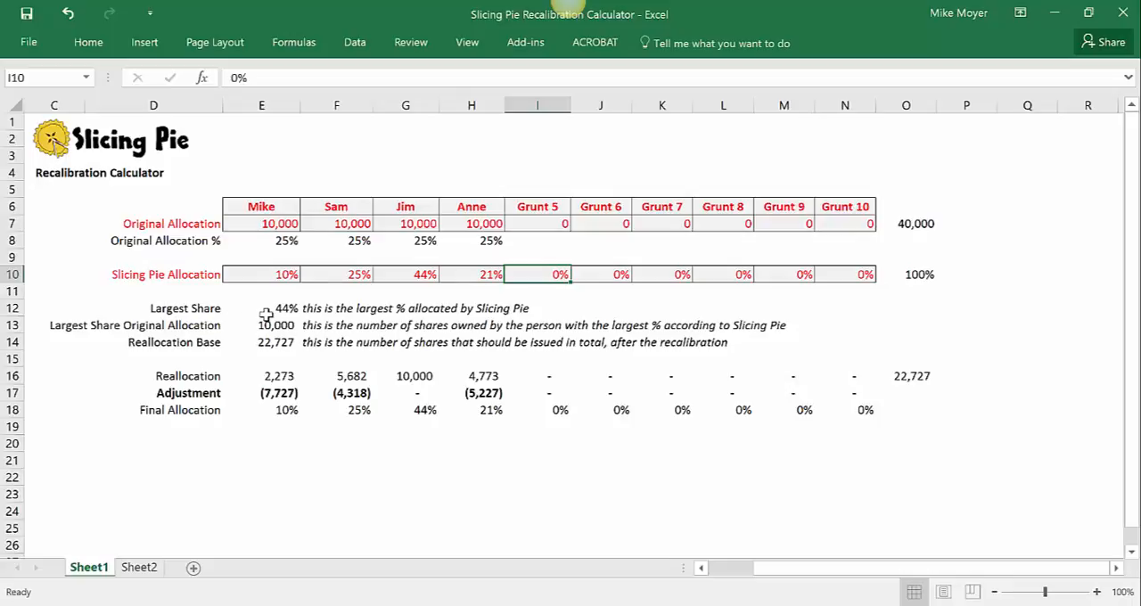
mouse_move(424, 250)
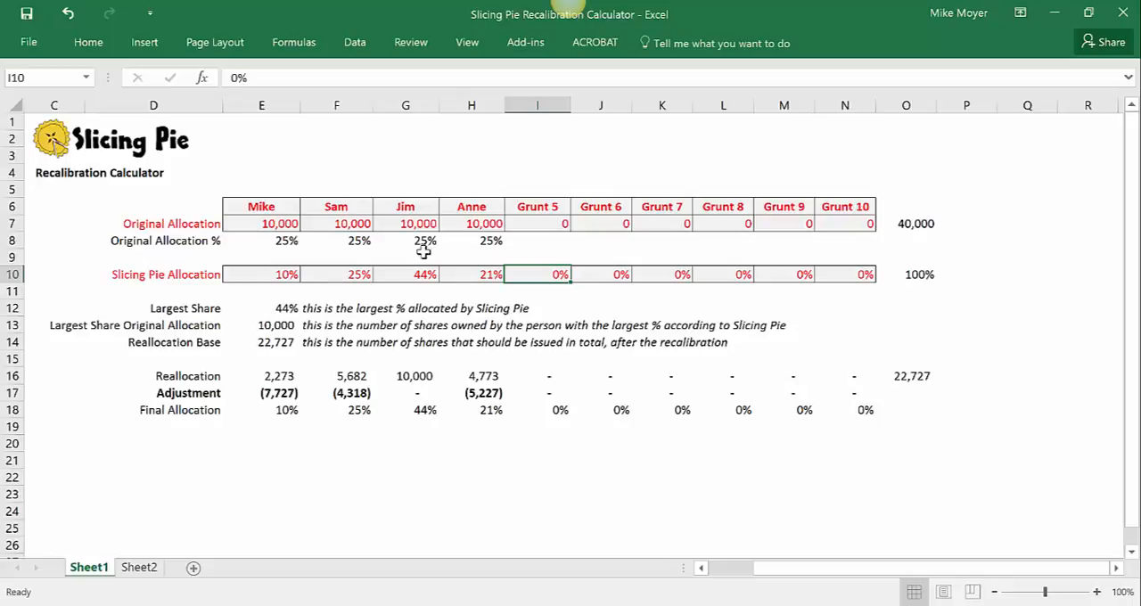
mouse_move(253, 325)
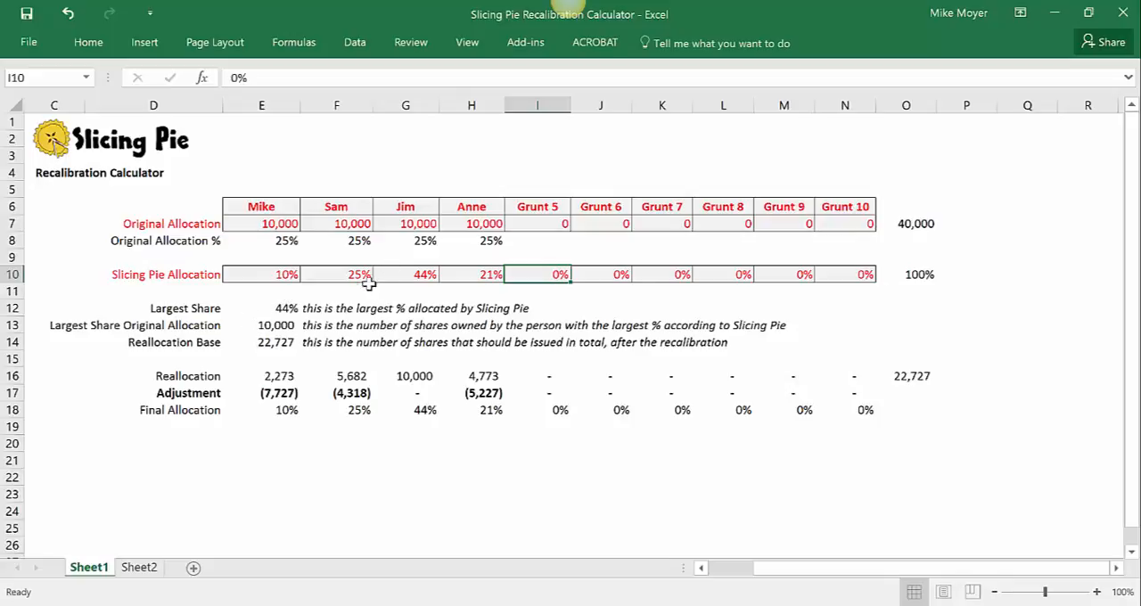
mouse_move(271, 346)
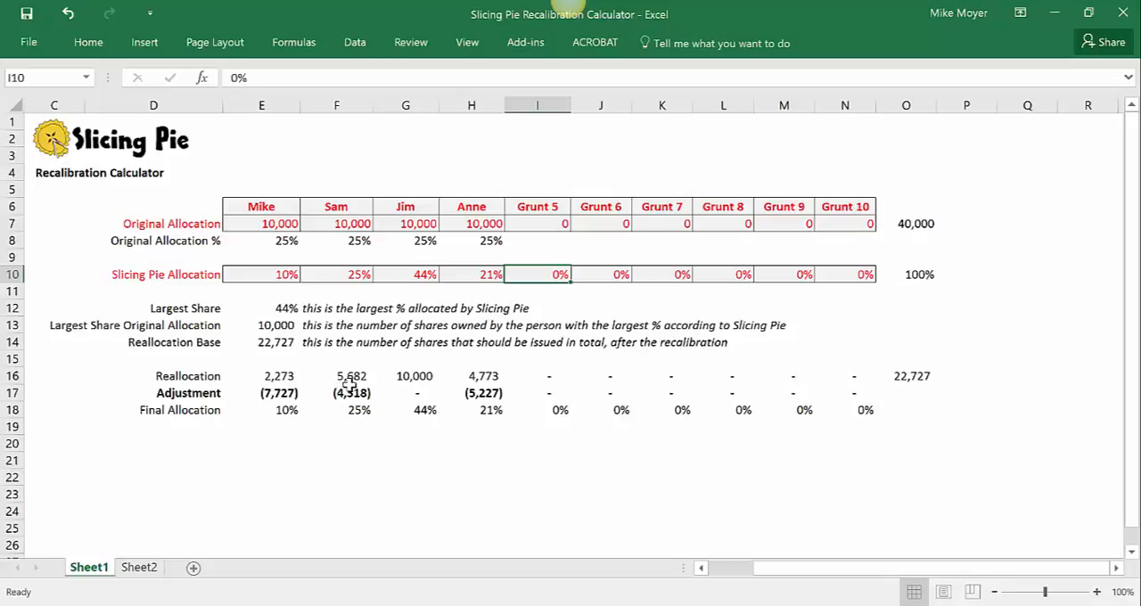
mouse_move(401, 378)
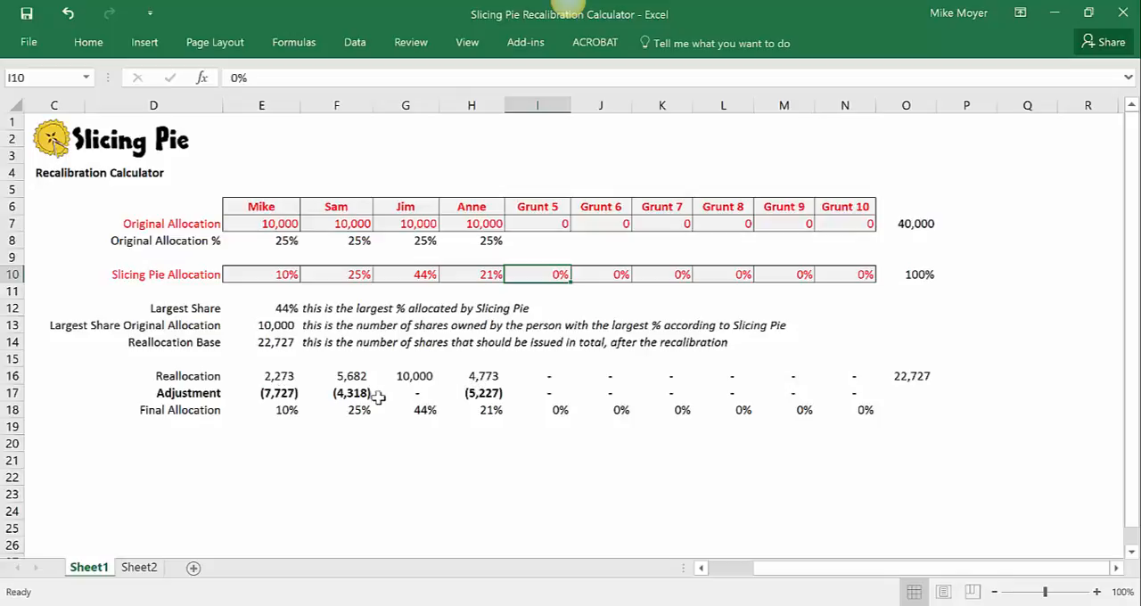
mouse_move(460, 396)
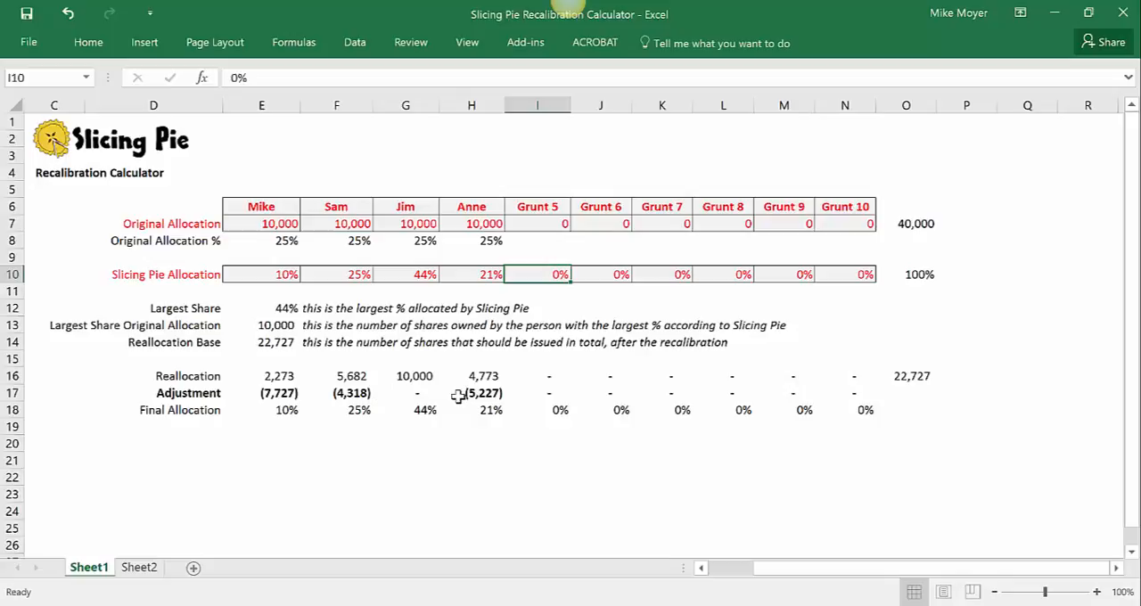